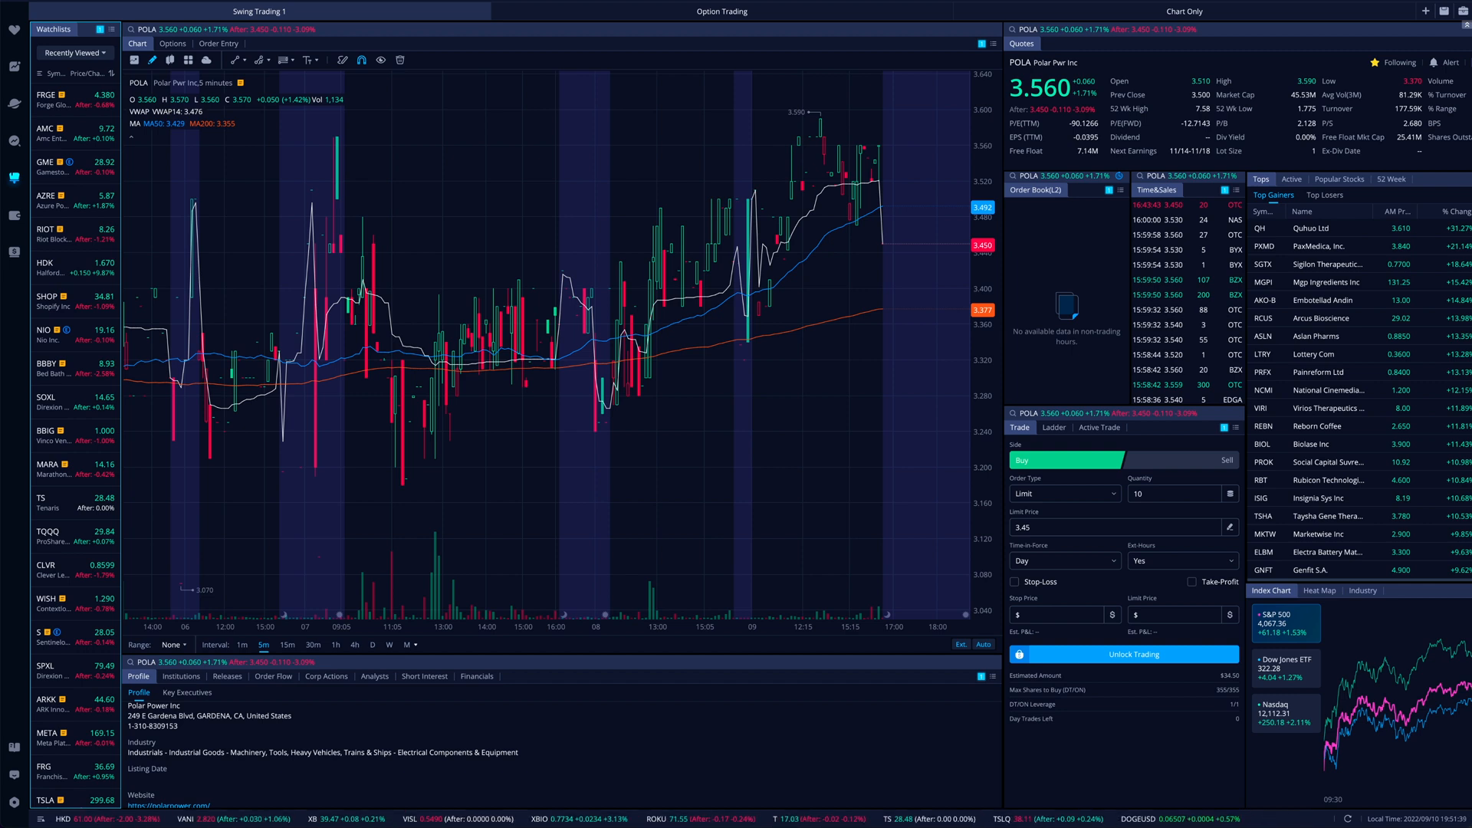
mouse_move(788, 305)
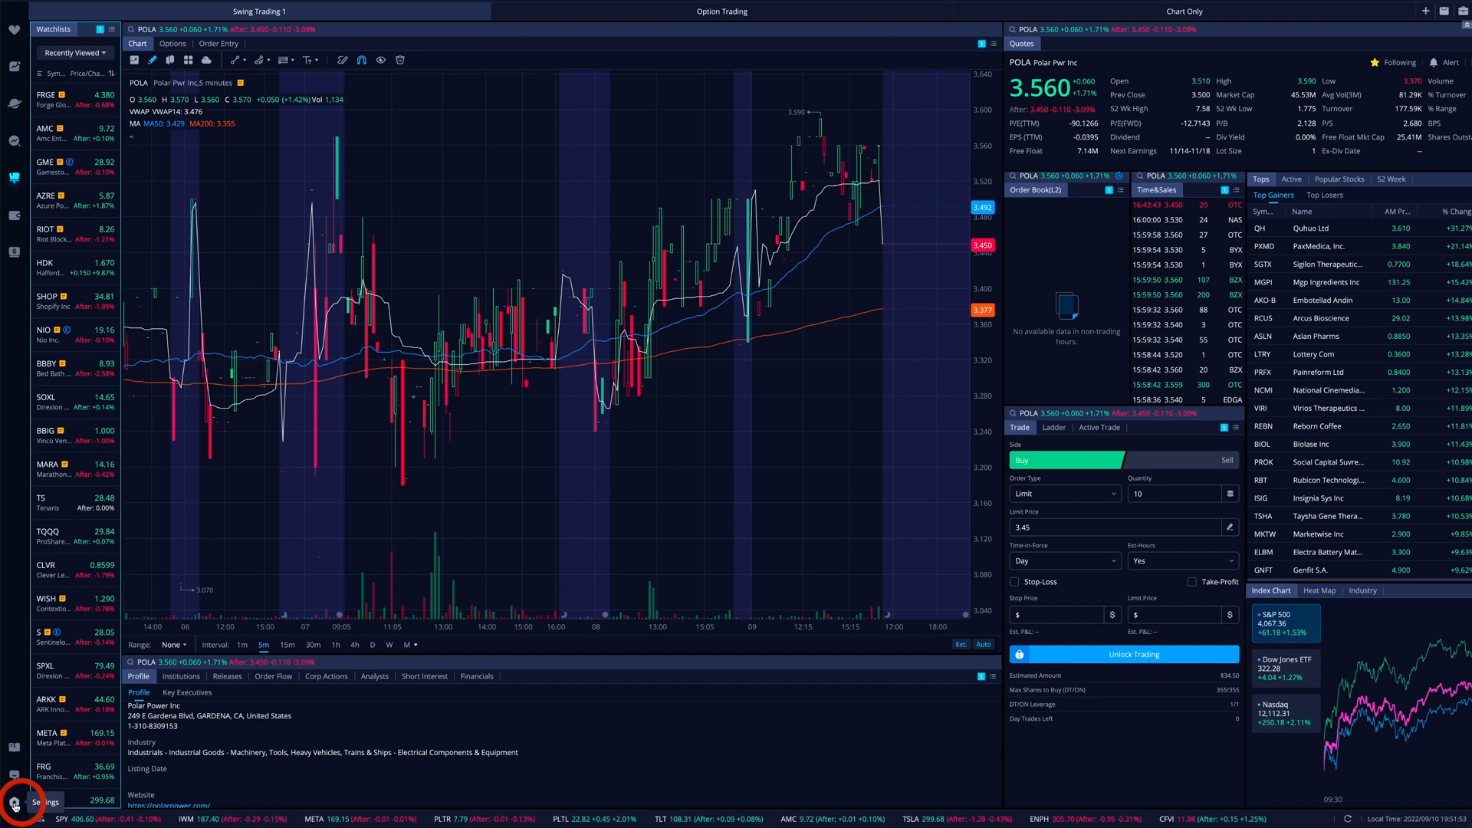
- Bring up Settings on the General page from the sidebar gear icon
left_click(15, 805)
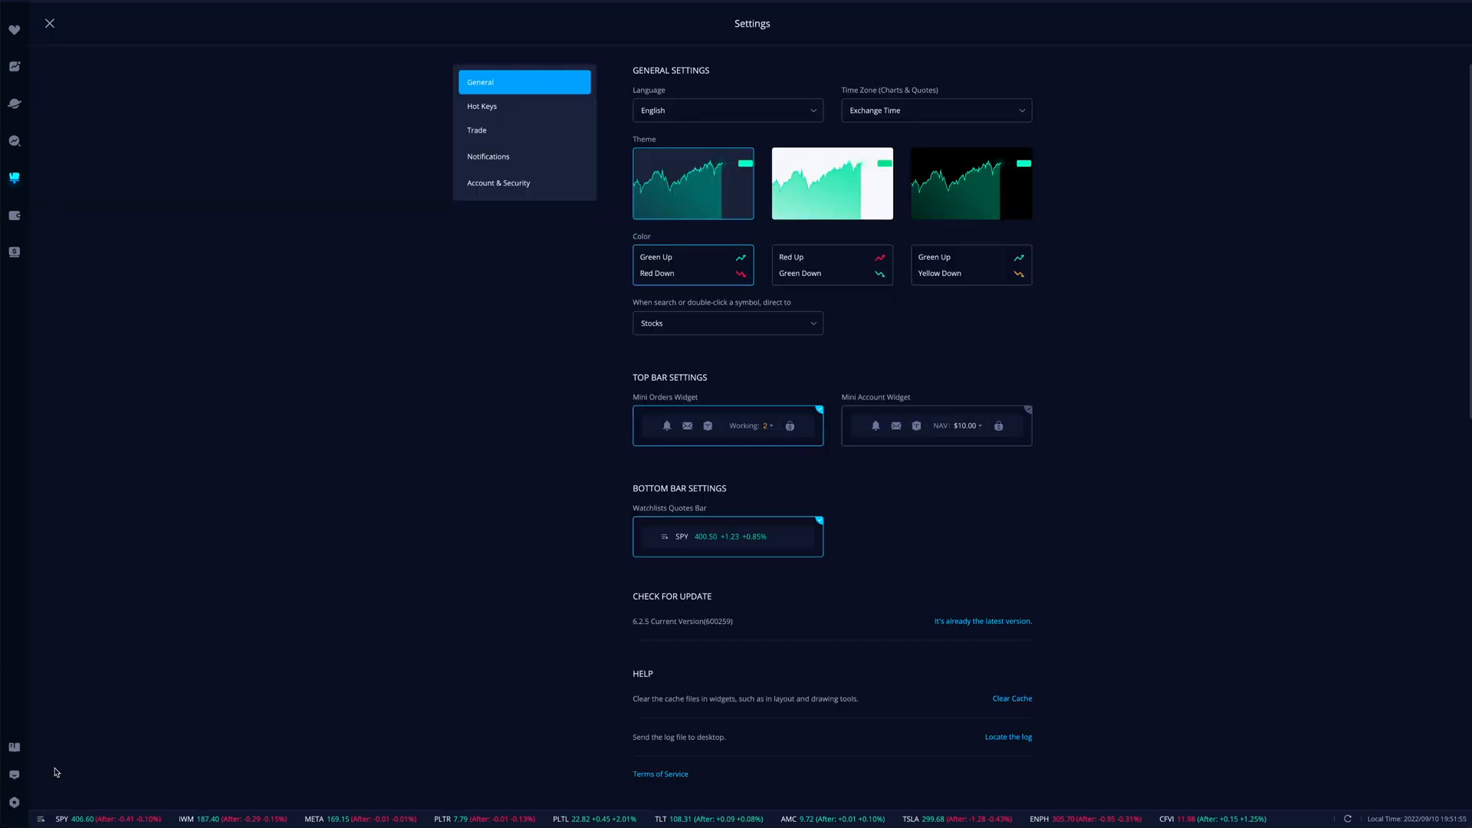
mouse_move(1110, 236)
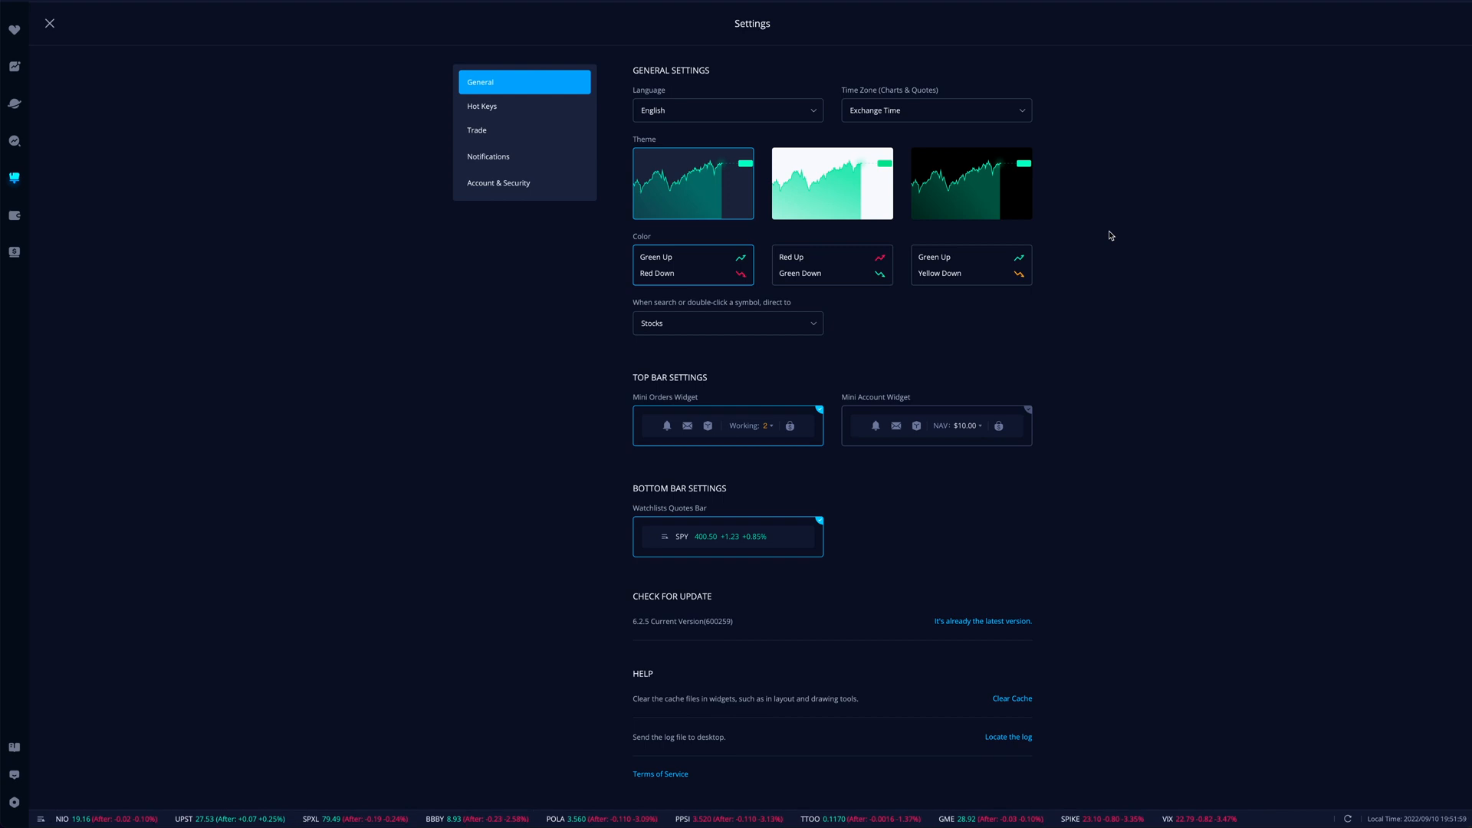
mouse_move(746, 183)
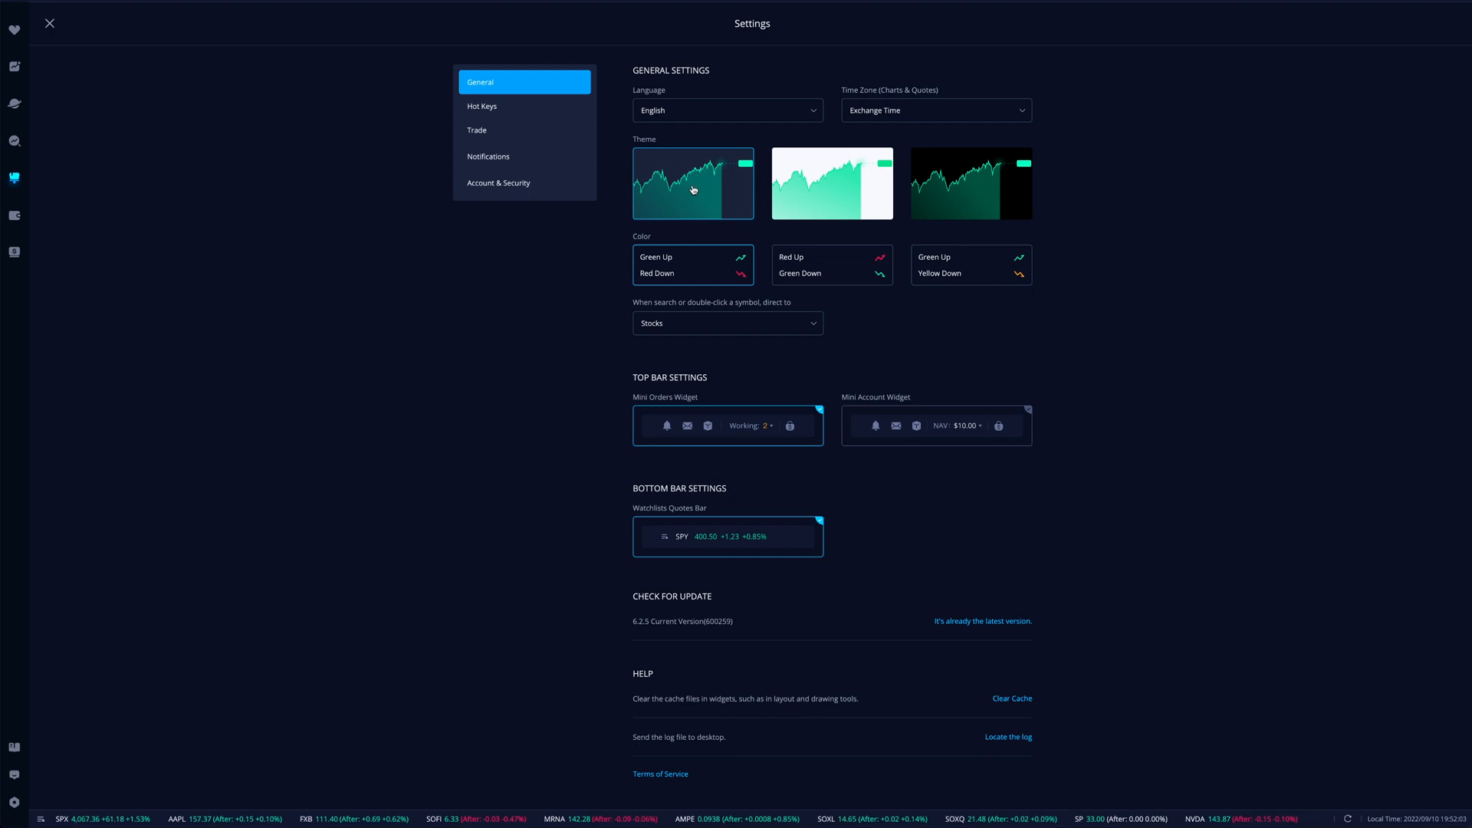
mouse_move(584, 222)
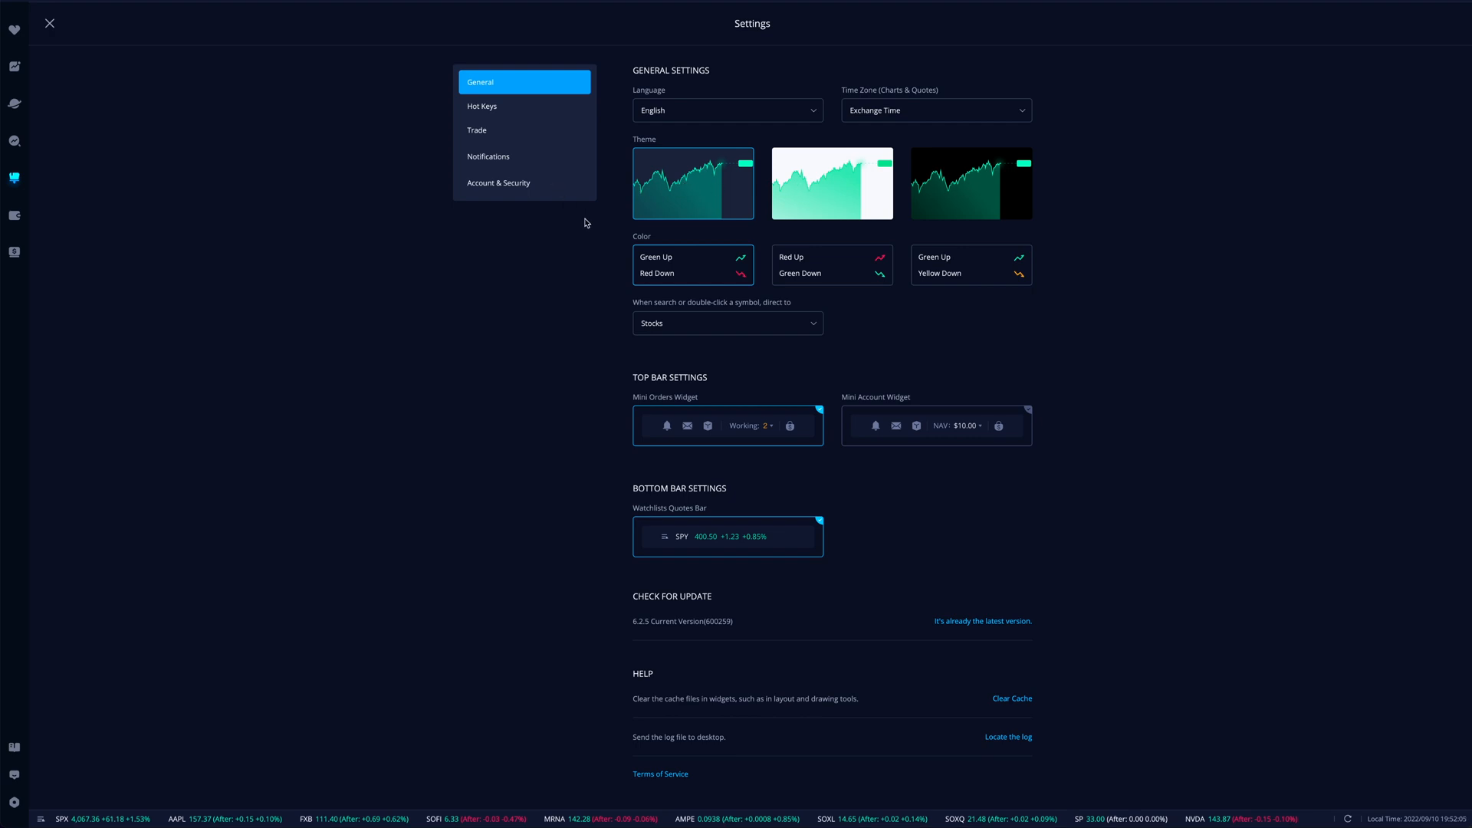
- Preview the white theme, then apply the black theme to the whole interface
left_click(831, 183)
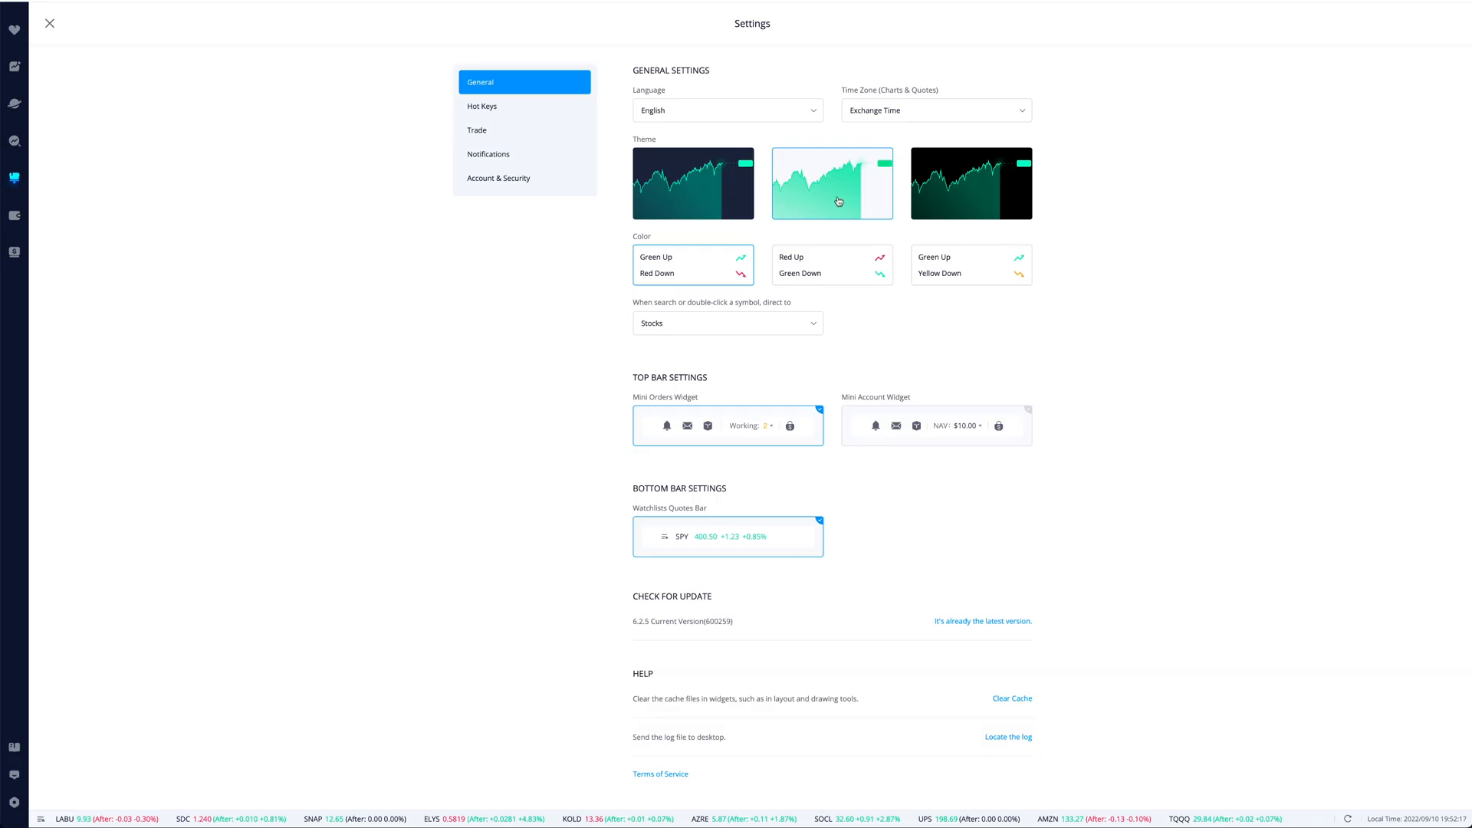
mouse_move(950, 187)
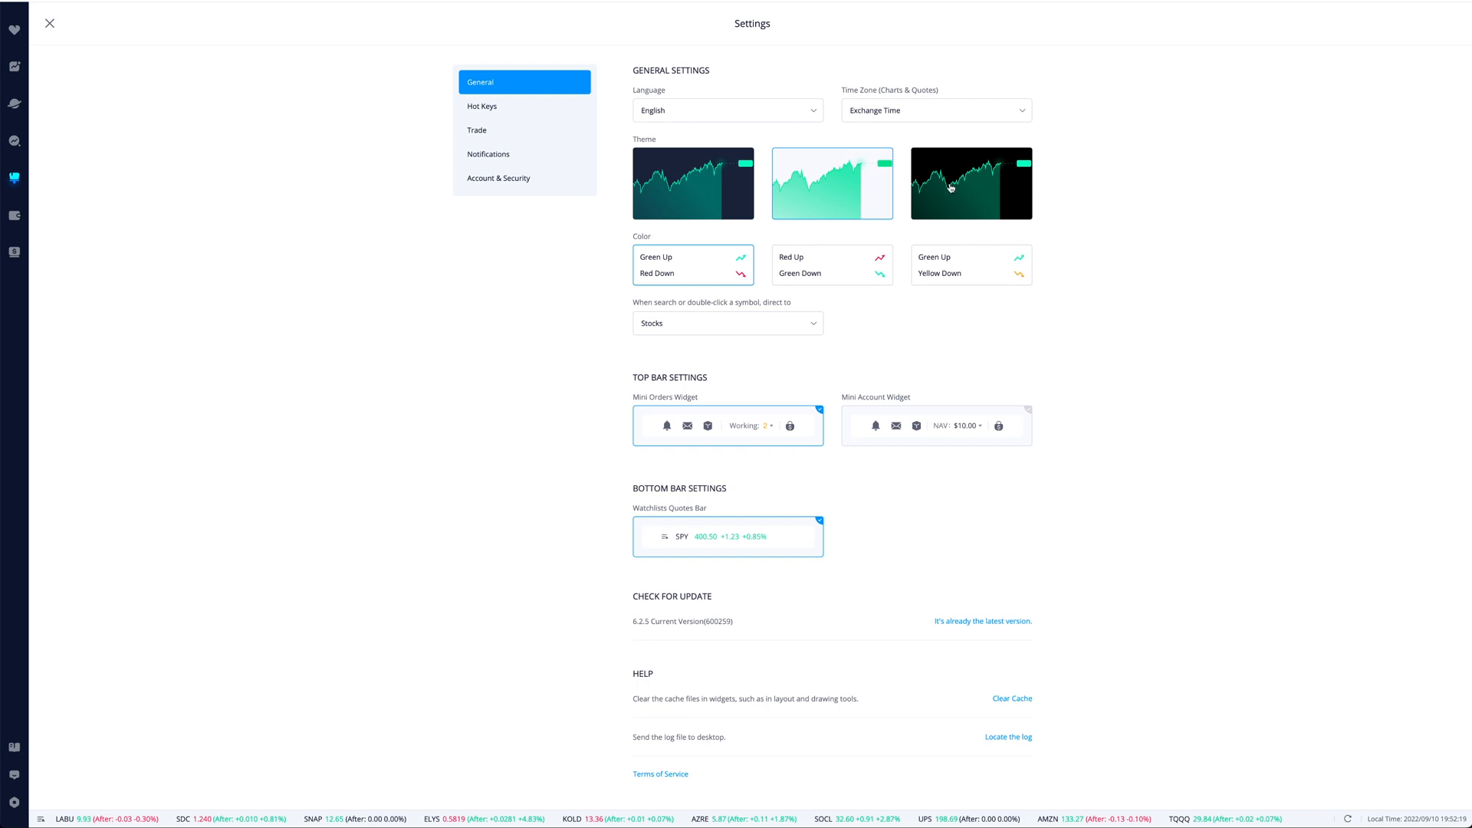
left_click(969, 182)
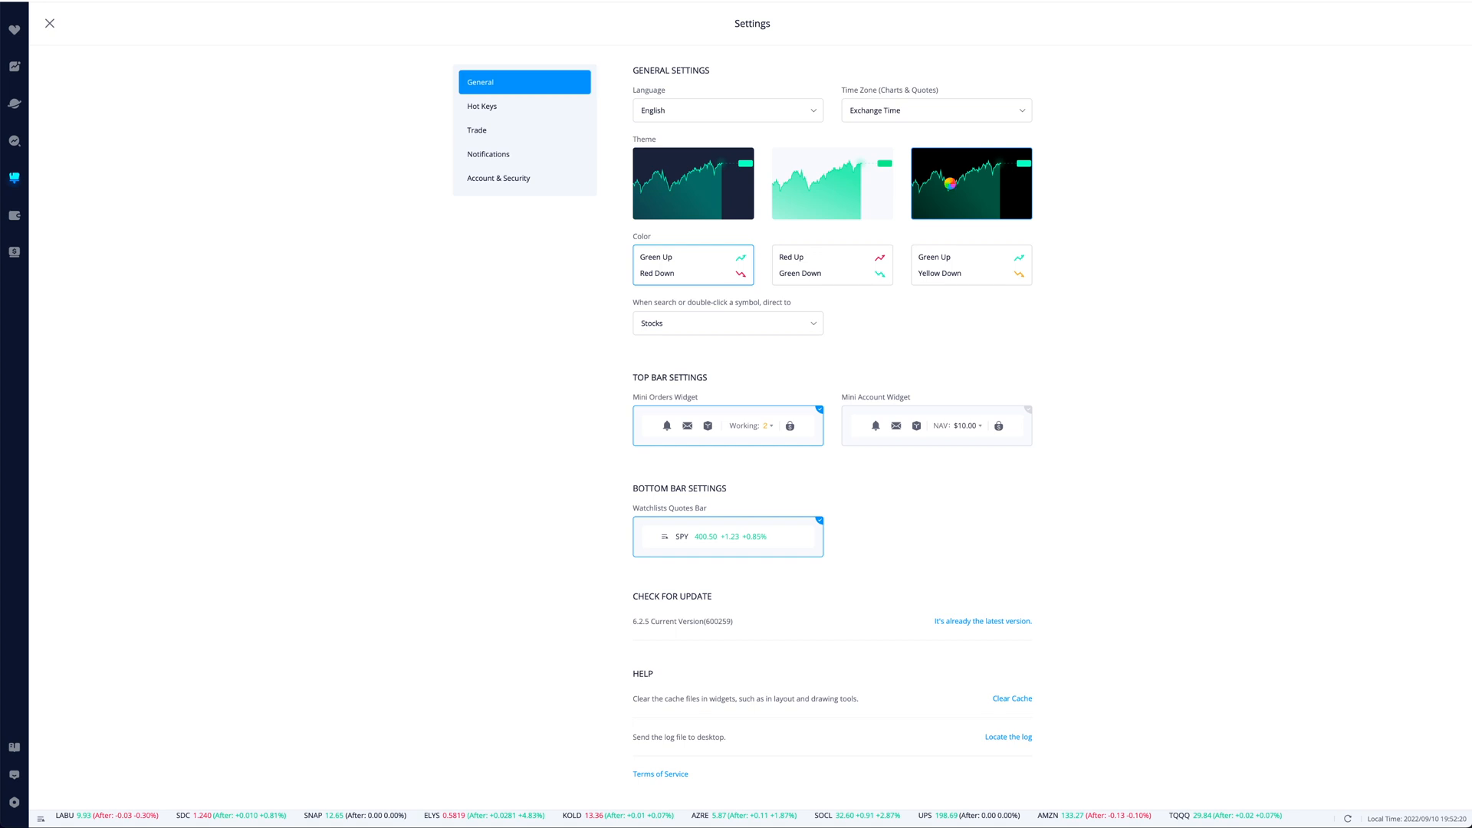
left_click(970, 183)
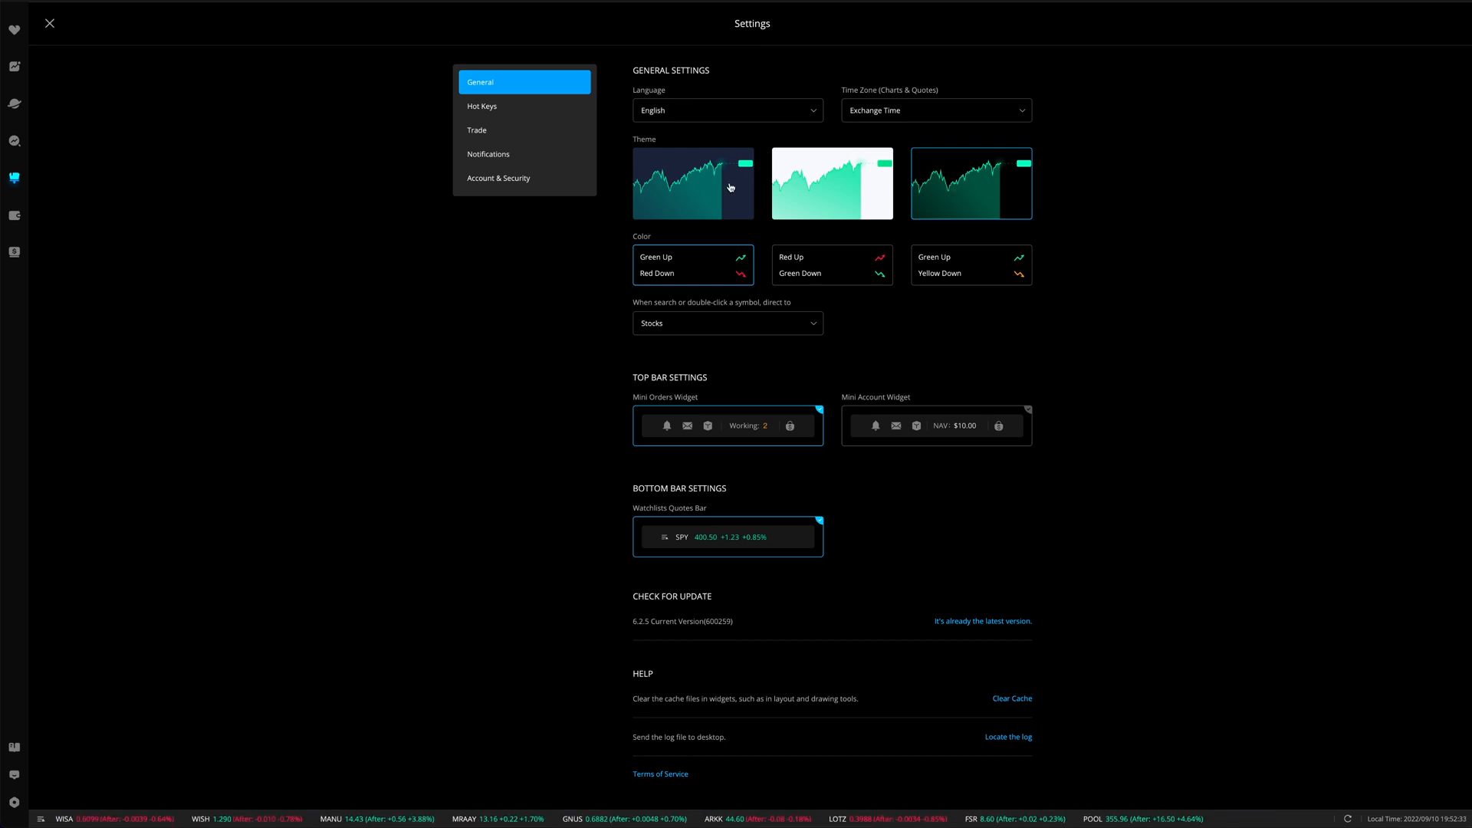
- Select the first thumbnail to restore the original navy theme
left_click(691, 182)
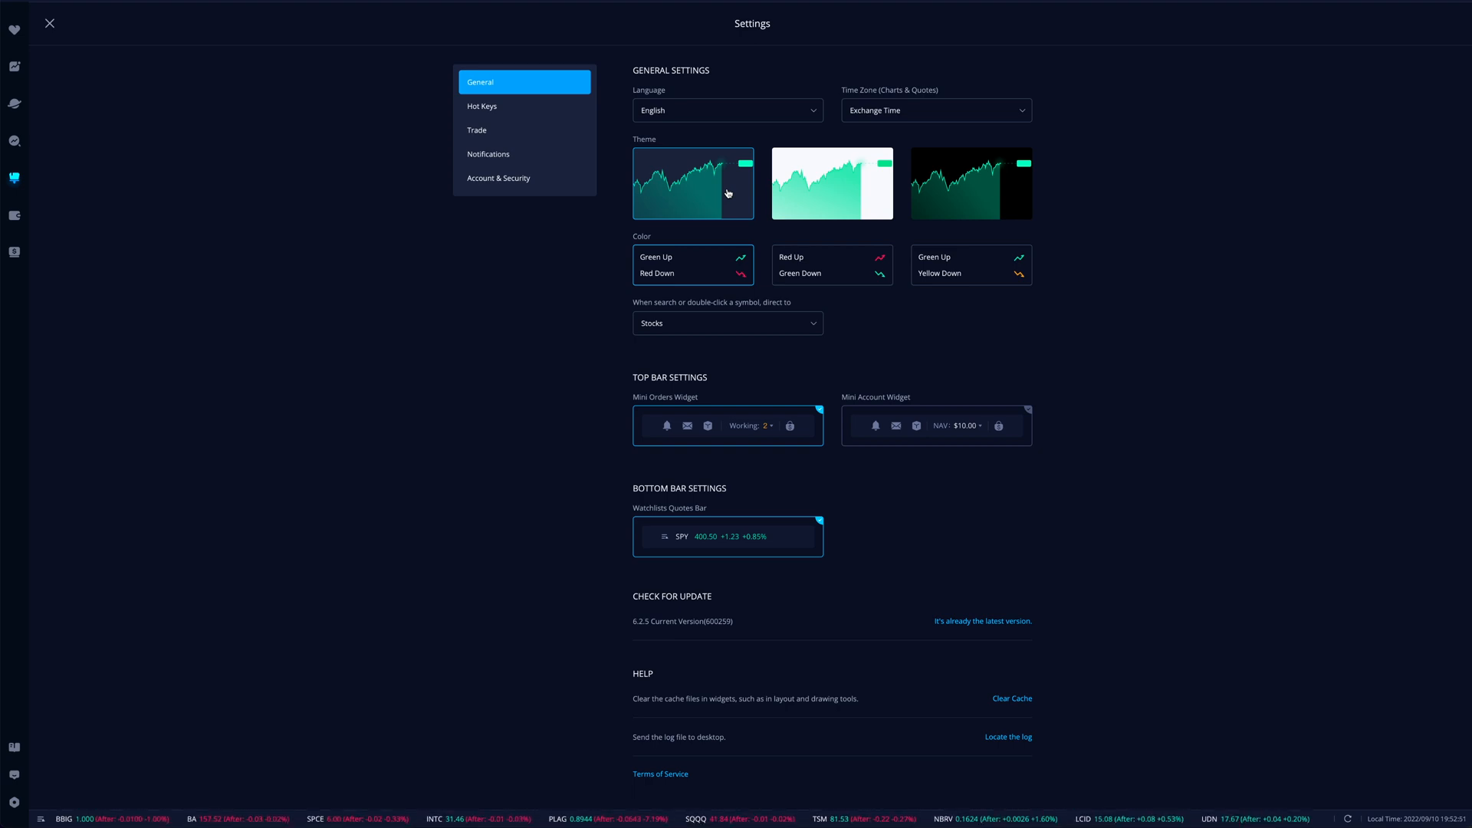
mouse_move(1127, 282)
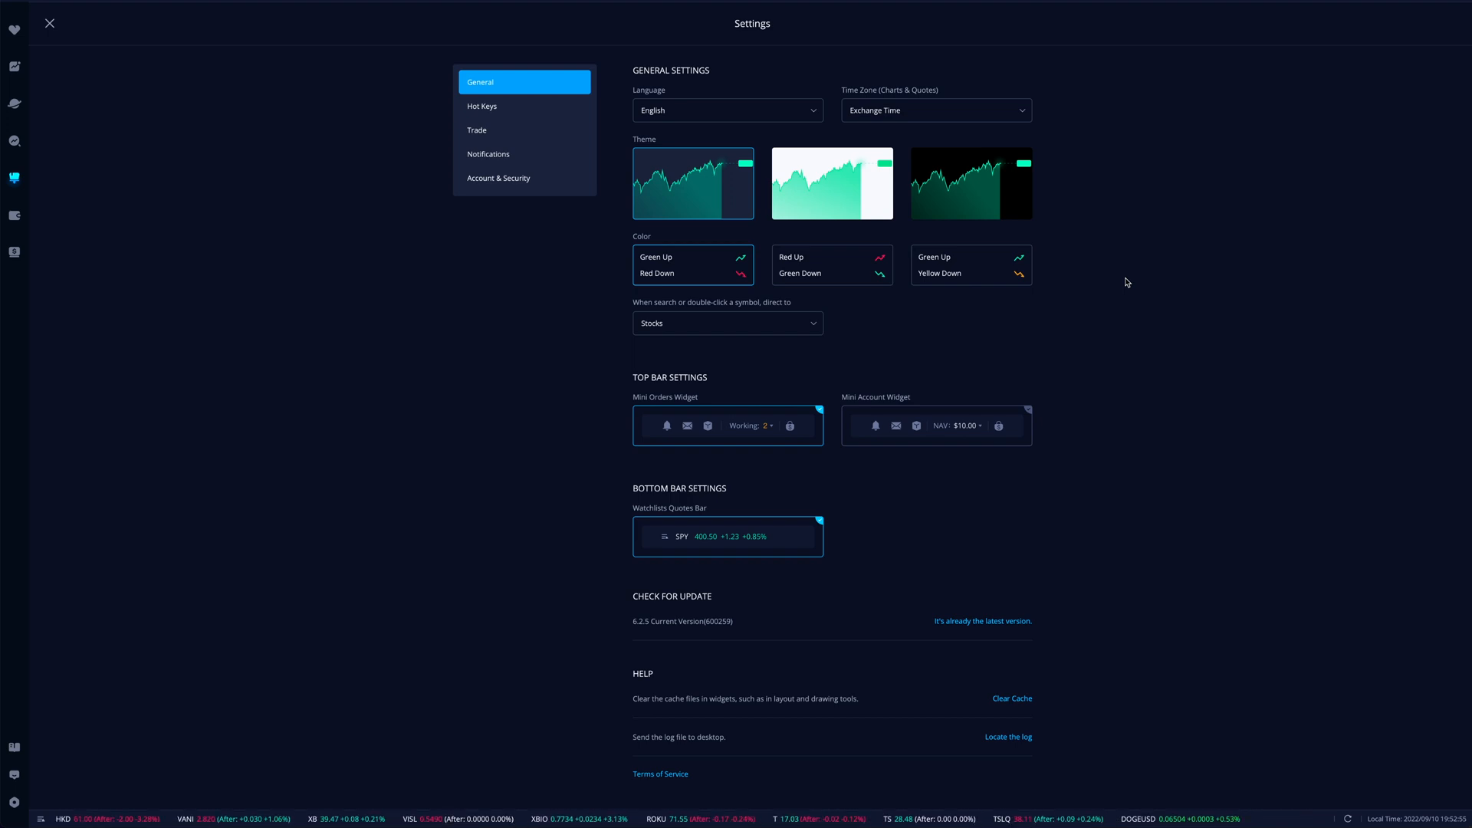
mouse_move(1039, 295)
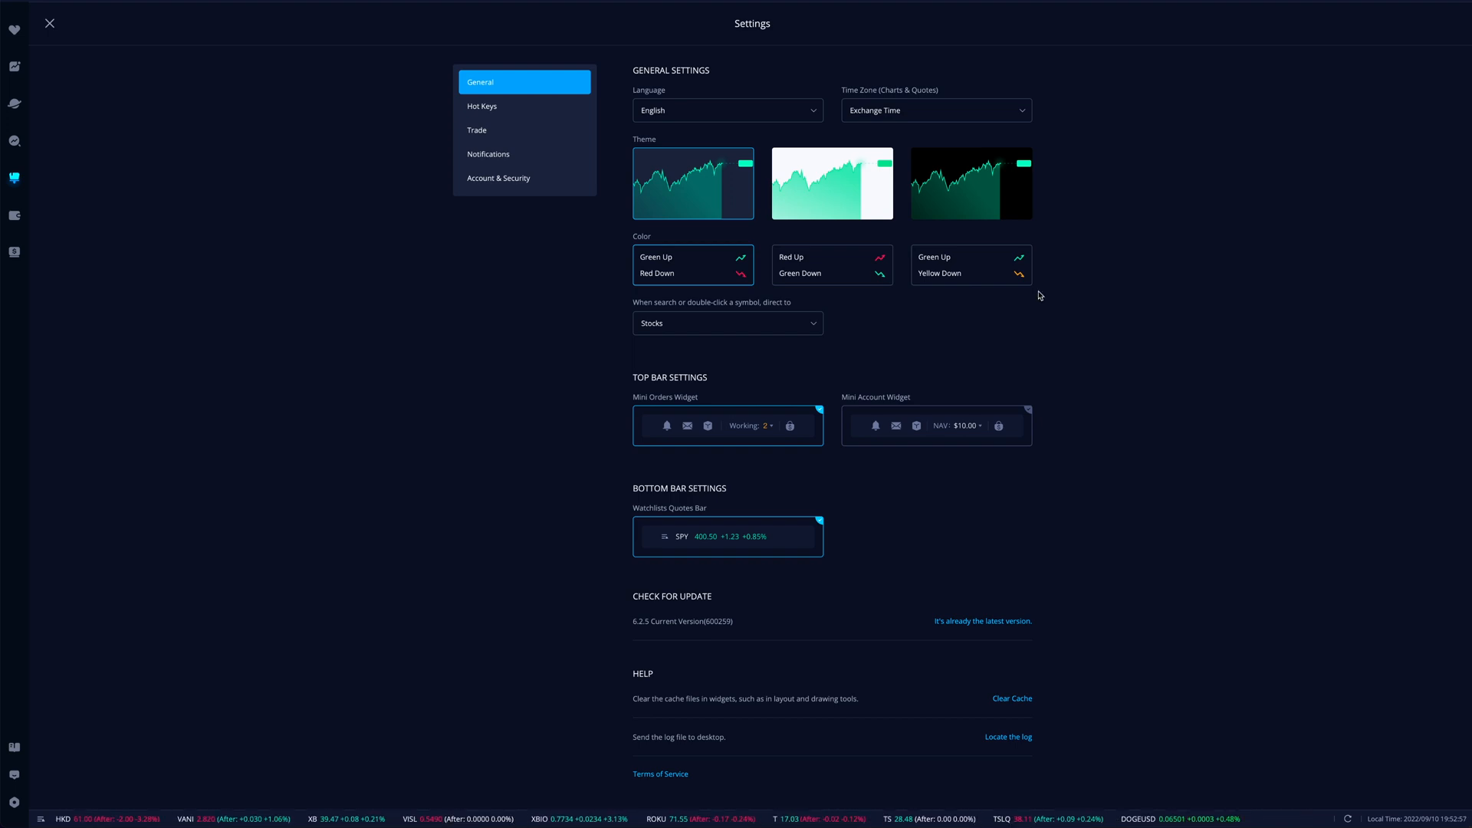
mouse_move(717, 275)
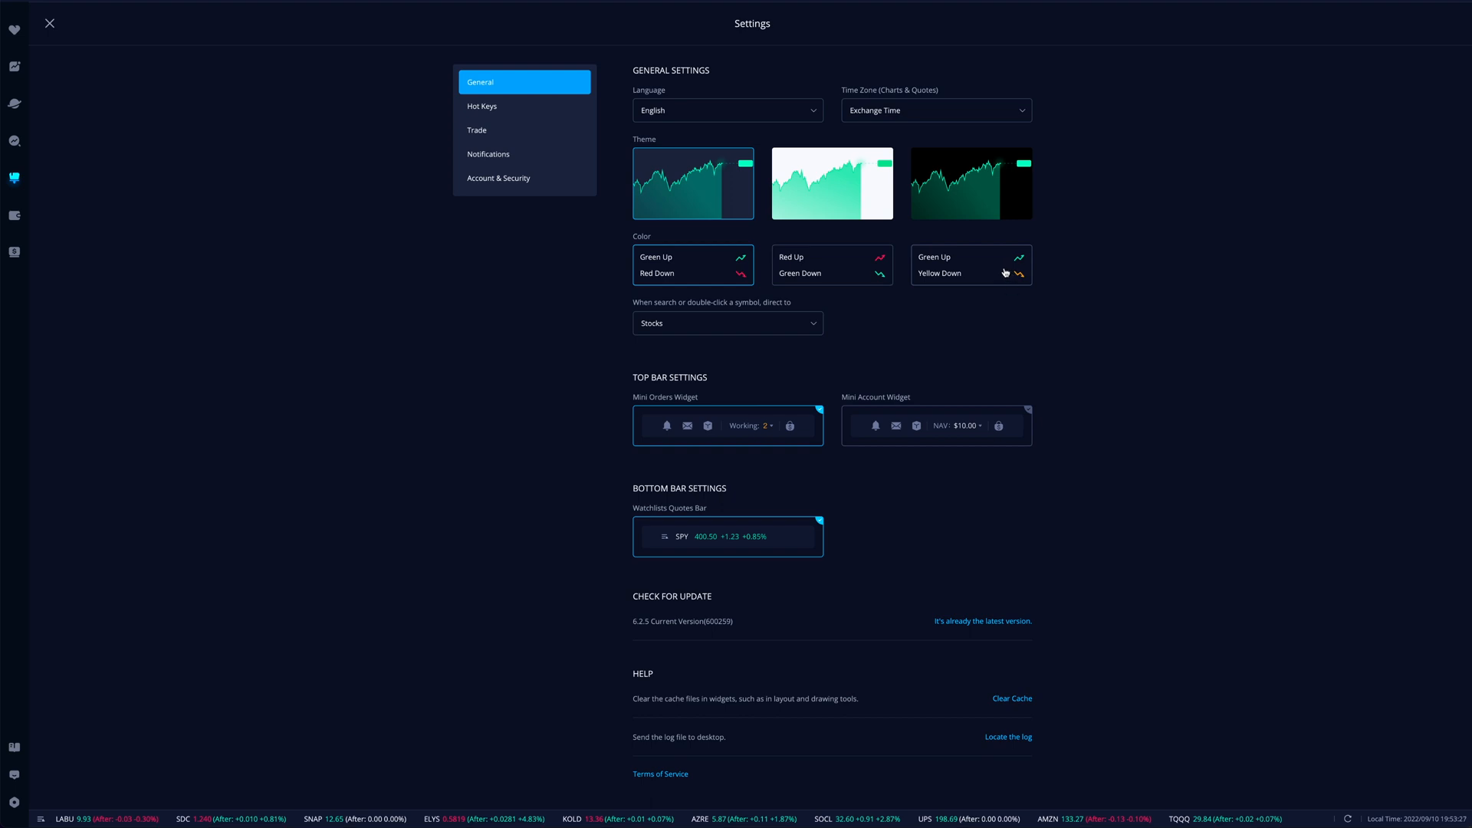
mouse_move(985, 267)
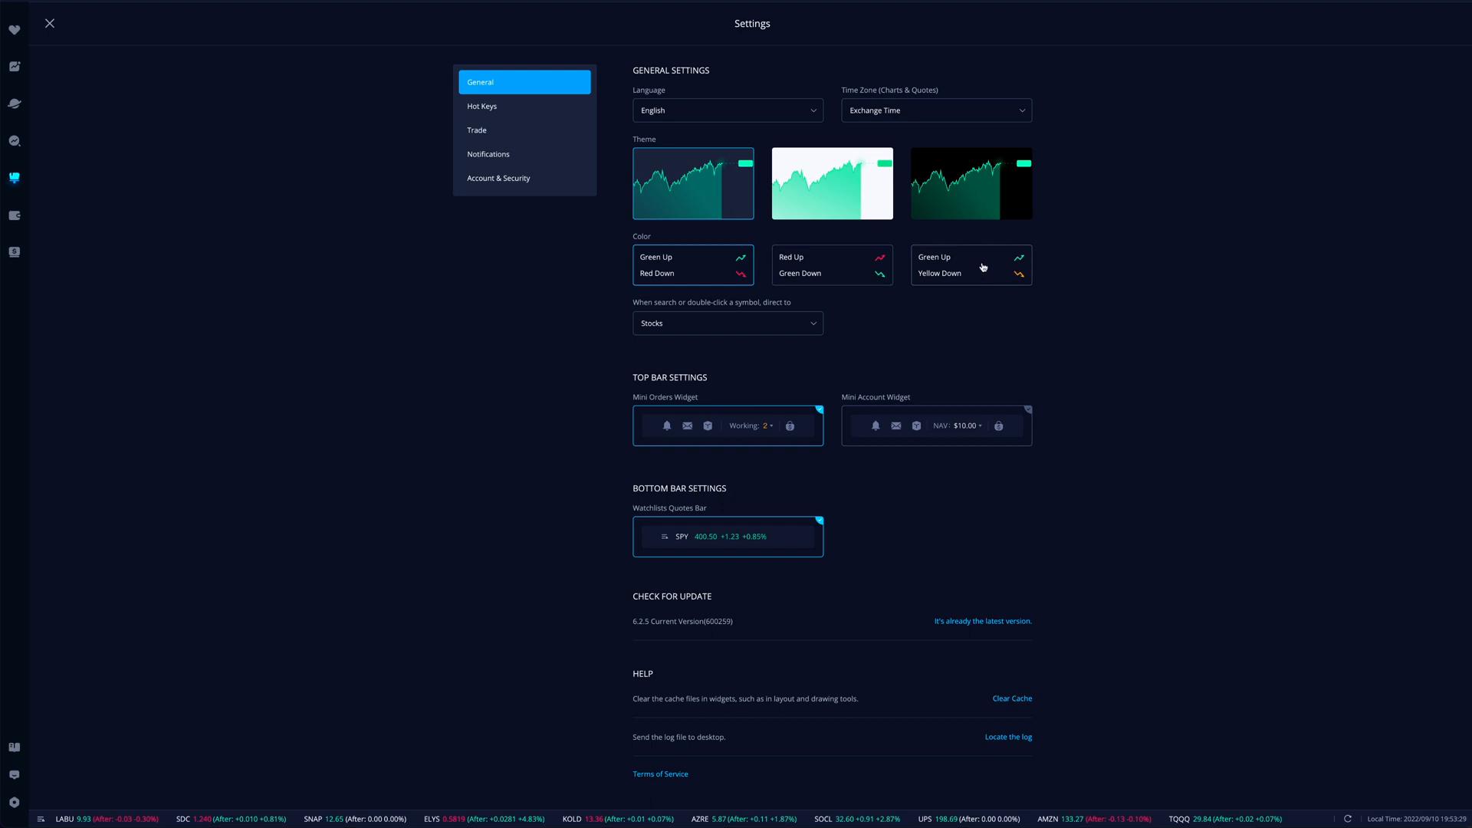